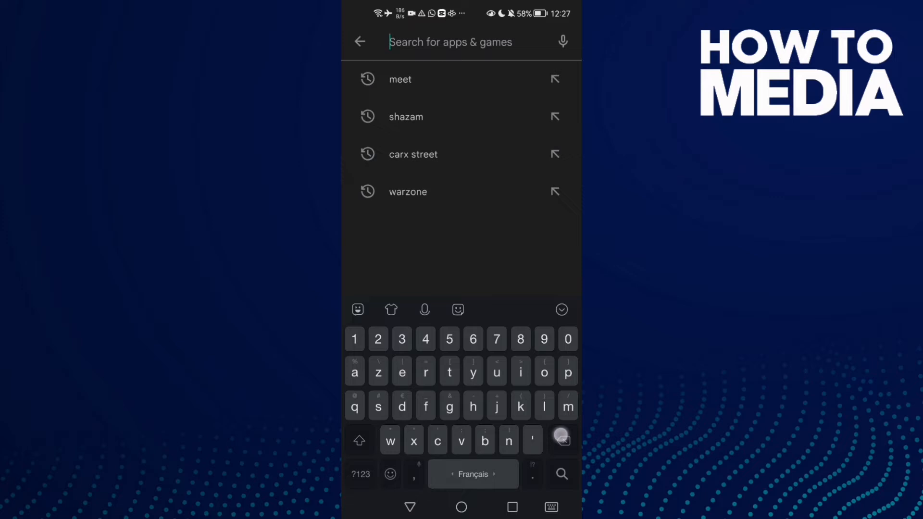
Step: Search Play Store for 'google meet' and bring up the Google Meet app page
{"action": "type", "text": "google"}
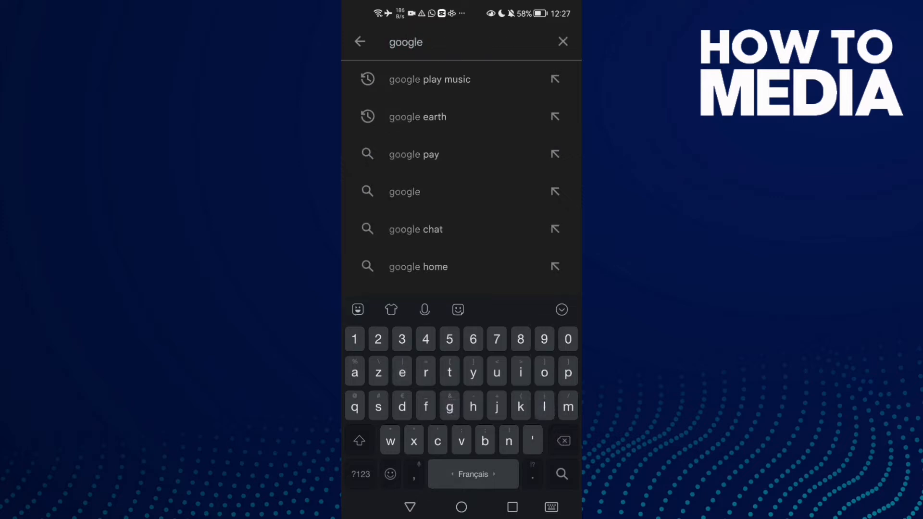
{"action": "type", "text": "meet"}
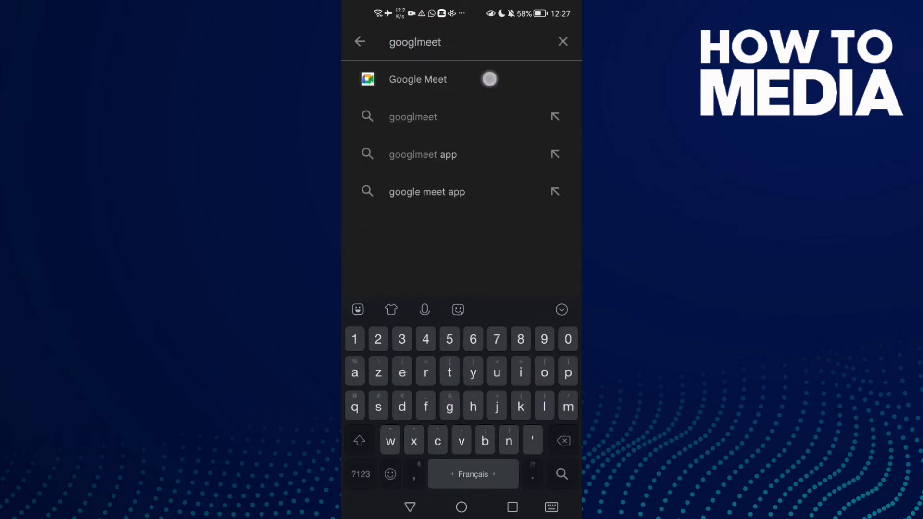
{"action": "left_click", "coordinate": [418, 78]}
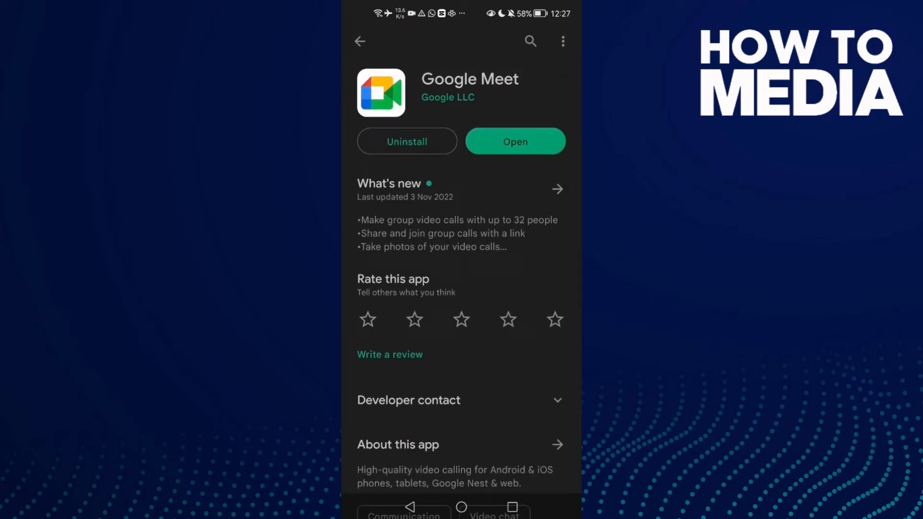
Step: Confirm Meet shows Open with no update pending, then return to the home screen
{"action": "left_click", "coordinate": [500, 189]}
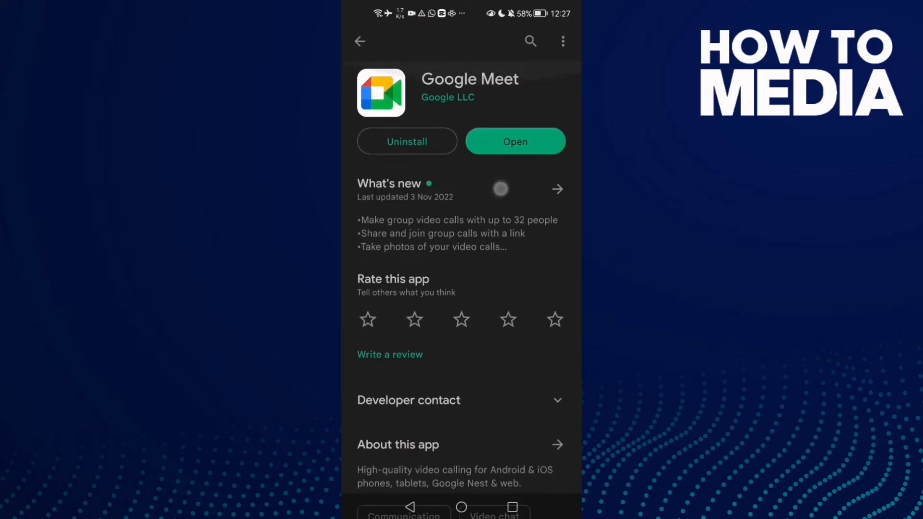
{"action": "left_click", "coordinate": [516, 141]}
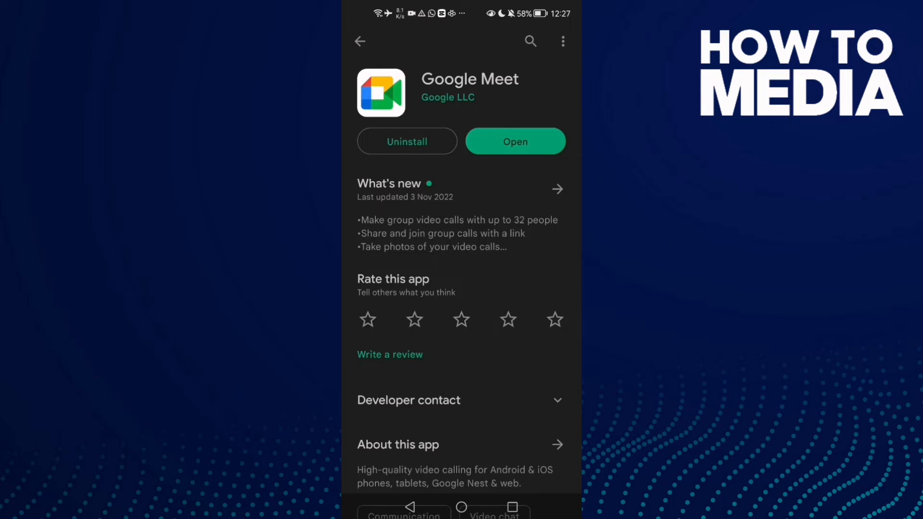
{"action": "left_click", "coordinate": [460, 507]}
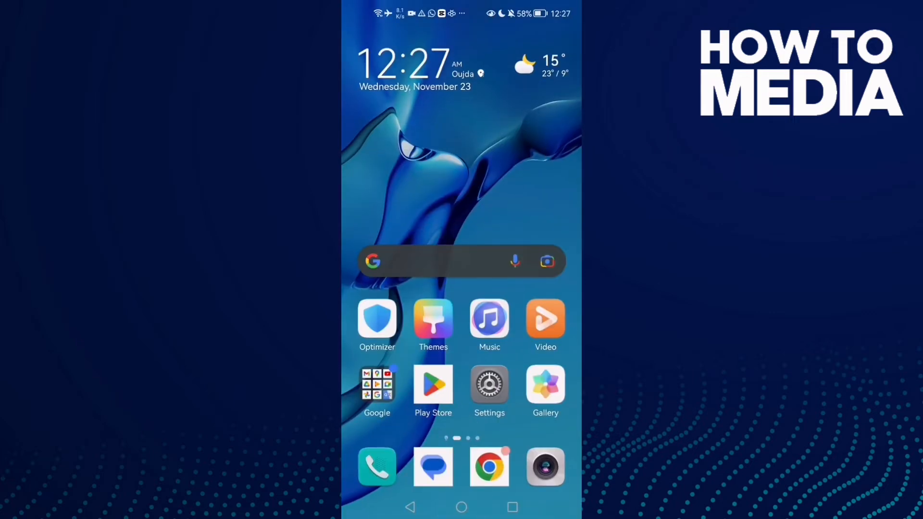
Step: Clear Meet's cached files from its Storage details in Settings and back out
{"action": "left_click", "coordinate": [490, 386]}
{"action": "type", "text": "meet"}
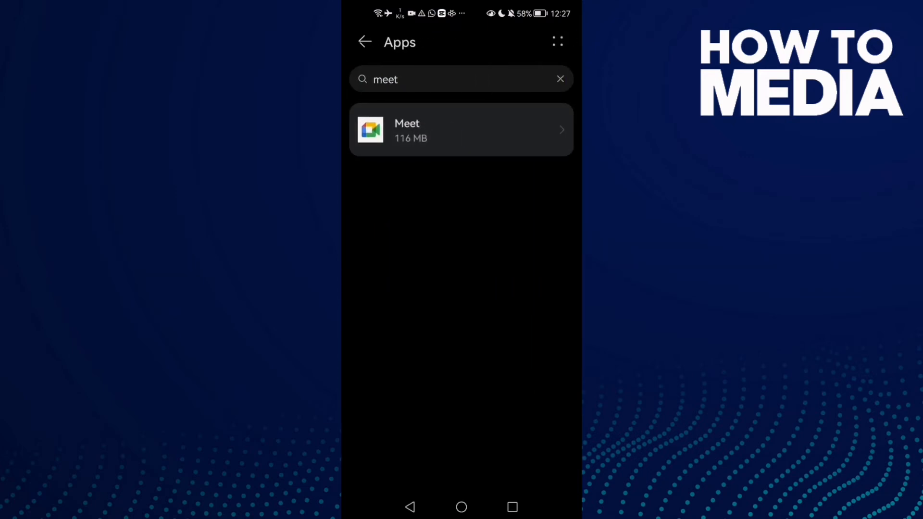
{"action": "left_click", "coordinate": [461, 130]}
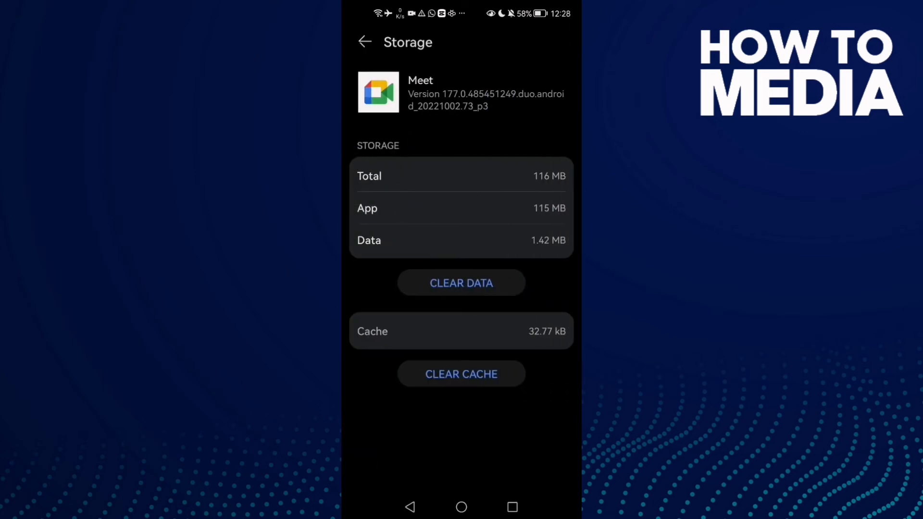
{"action": "left_click", "coordinate": [364, 41]}
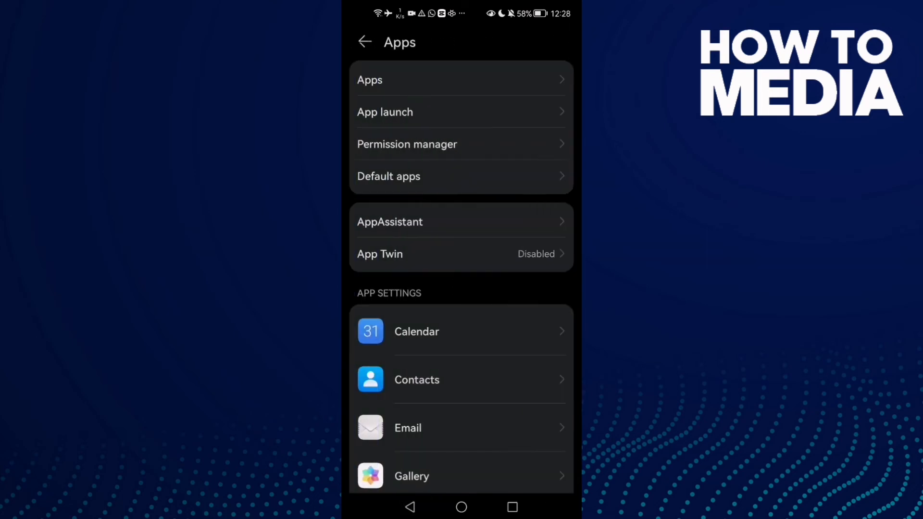
{"action": "left_click", "coordinate": [365, 41]}
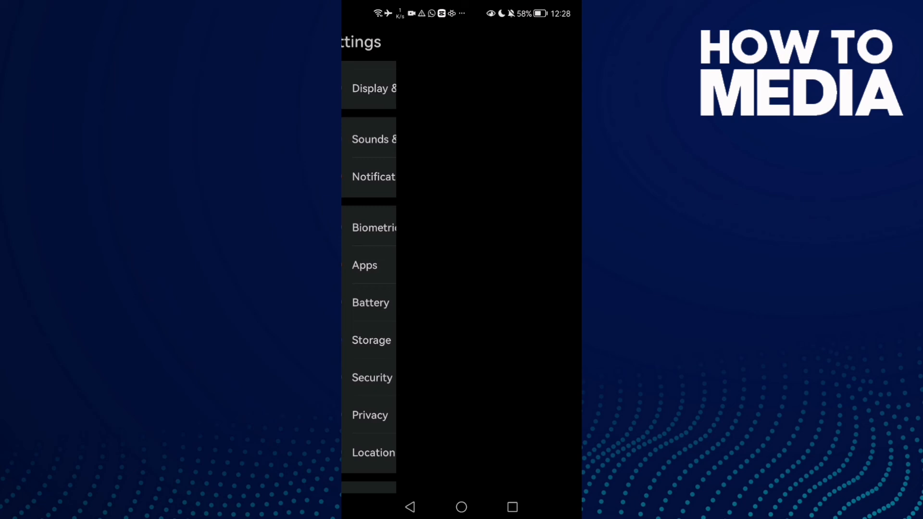
Step: Turn on battery Performance mode in Settings and return to the home screen
{"action": "left_click", "coordinate": [371, 303]}
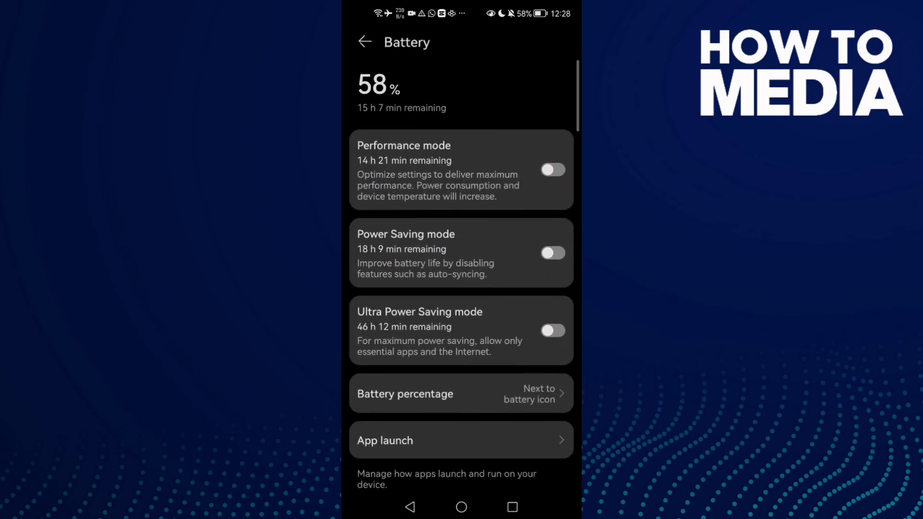
{"action": "left_click", "coordinate": [552, 170]}
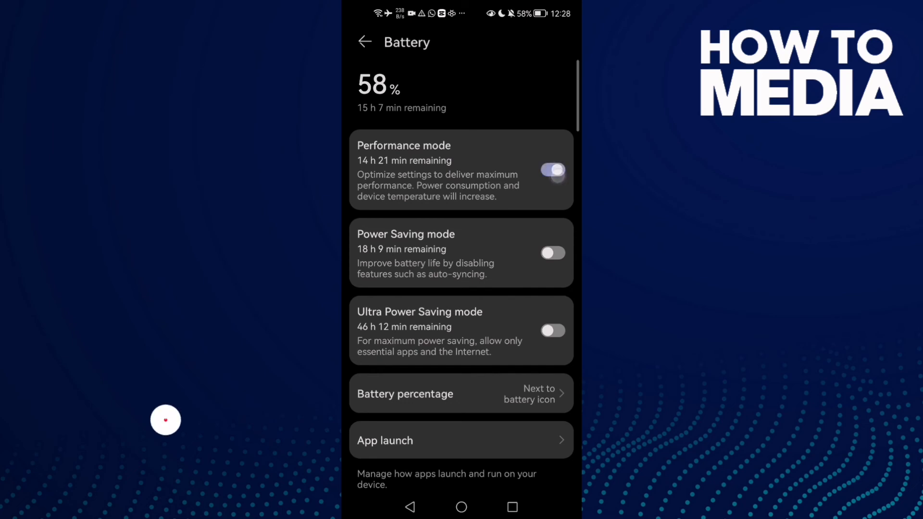
{"action": "left_click", "coordinate": [460, 507]}
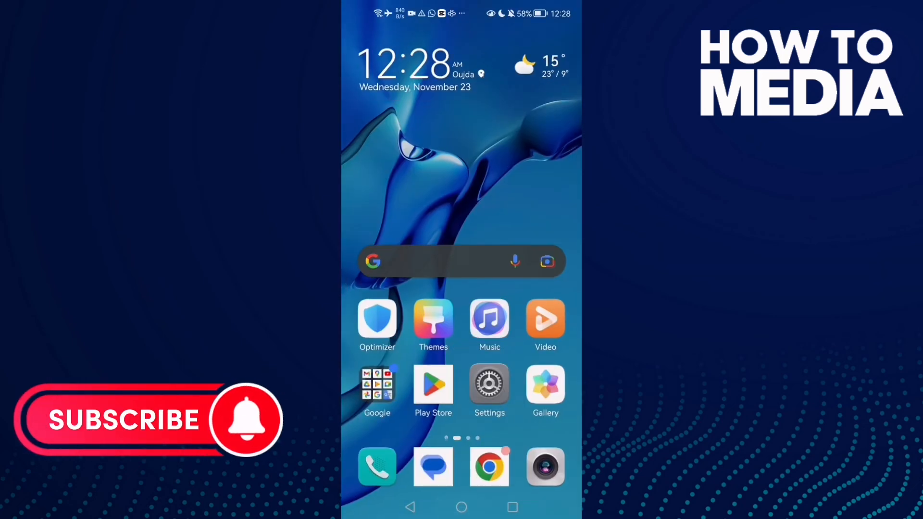